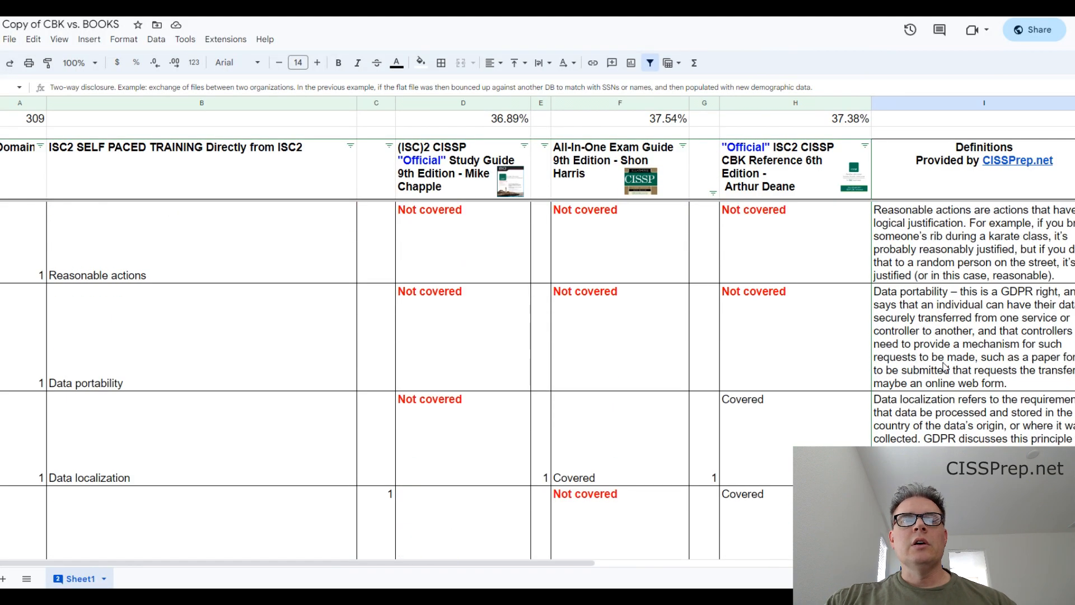
scroll("down", 3)
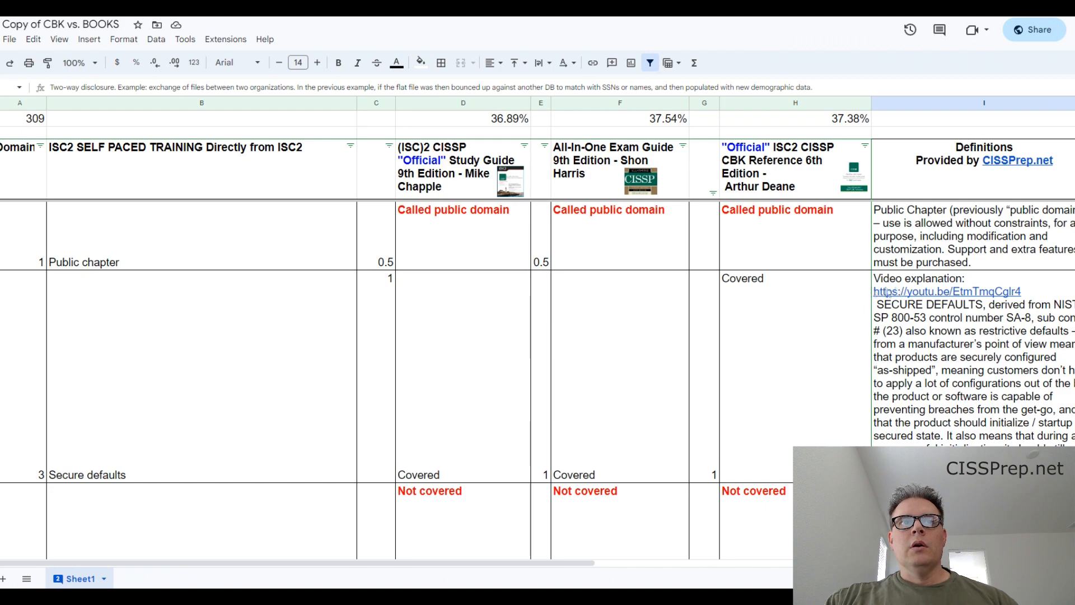
scroll("down", 3)
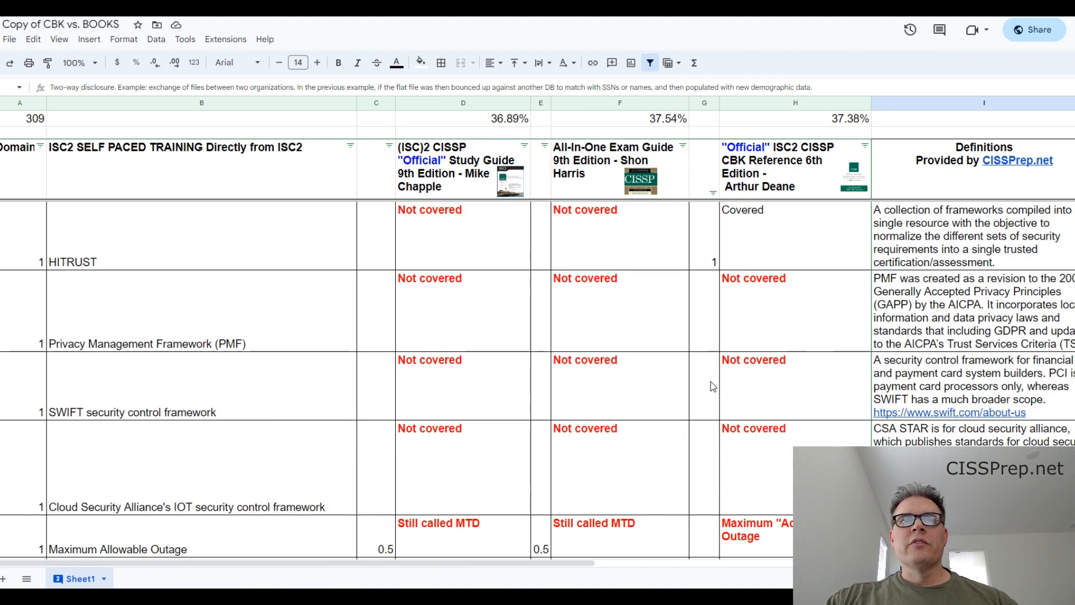
scroll("down", 3)
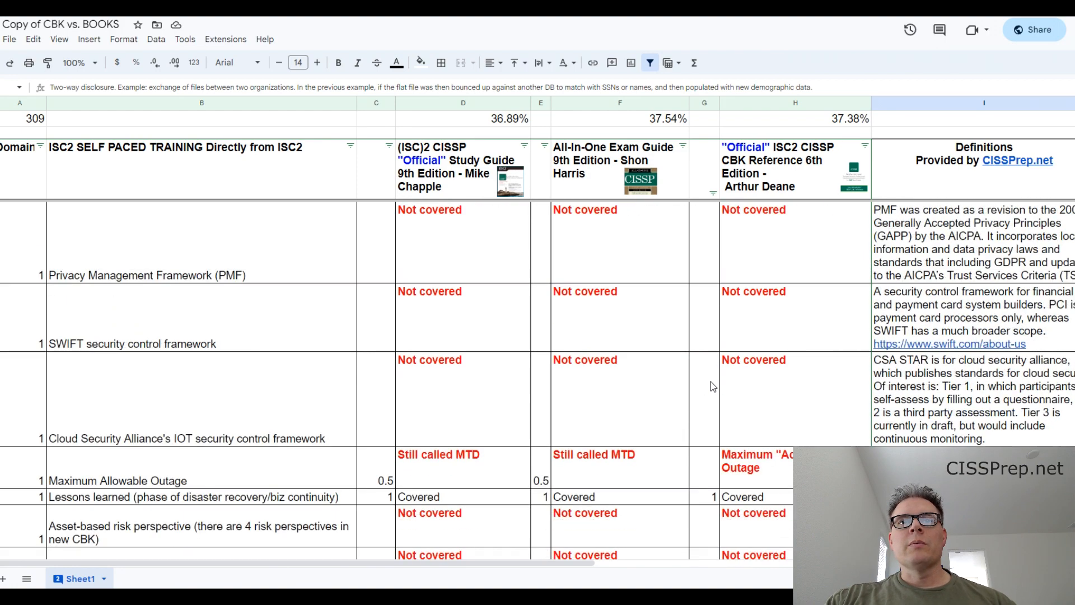
scroll("down", 3)
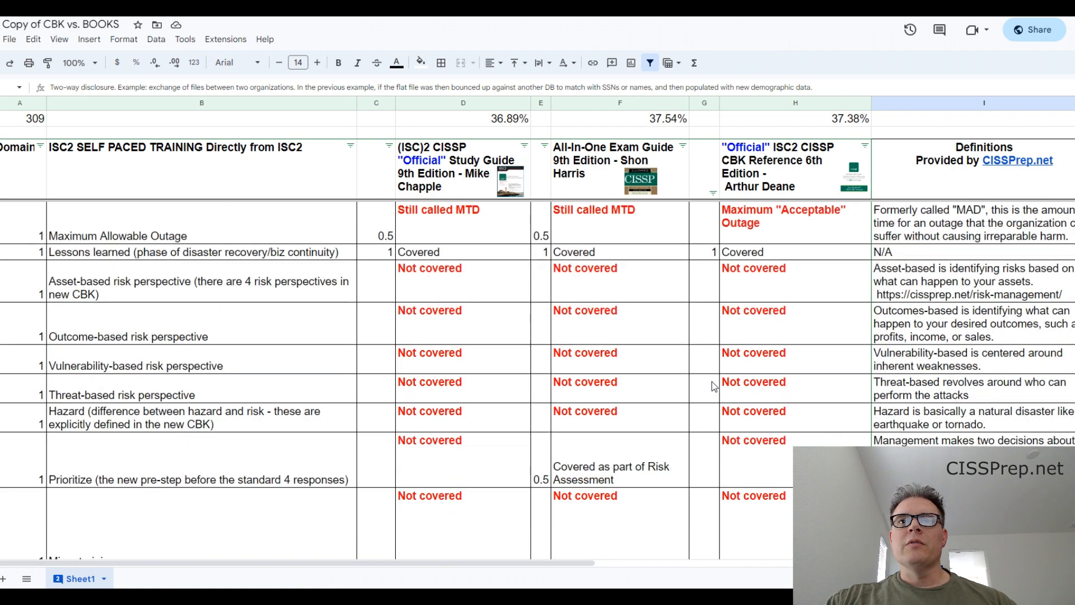
scroll("down", 3)
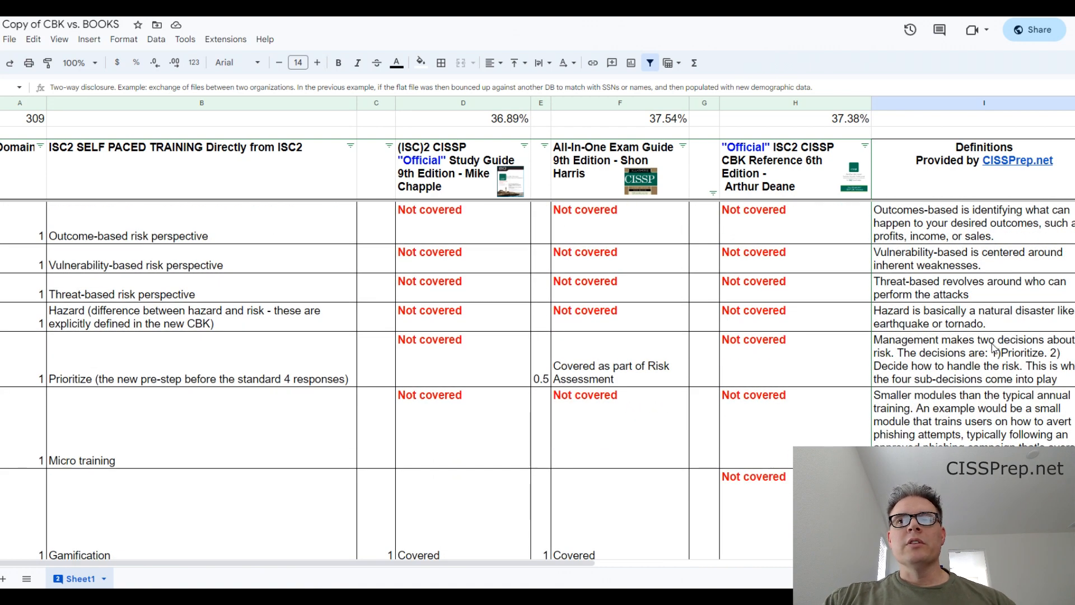
mouse_move(946, 342)
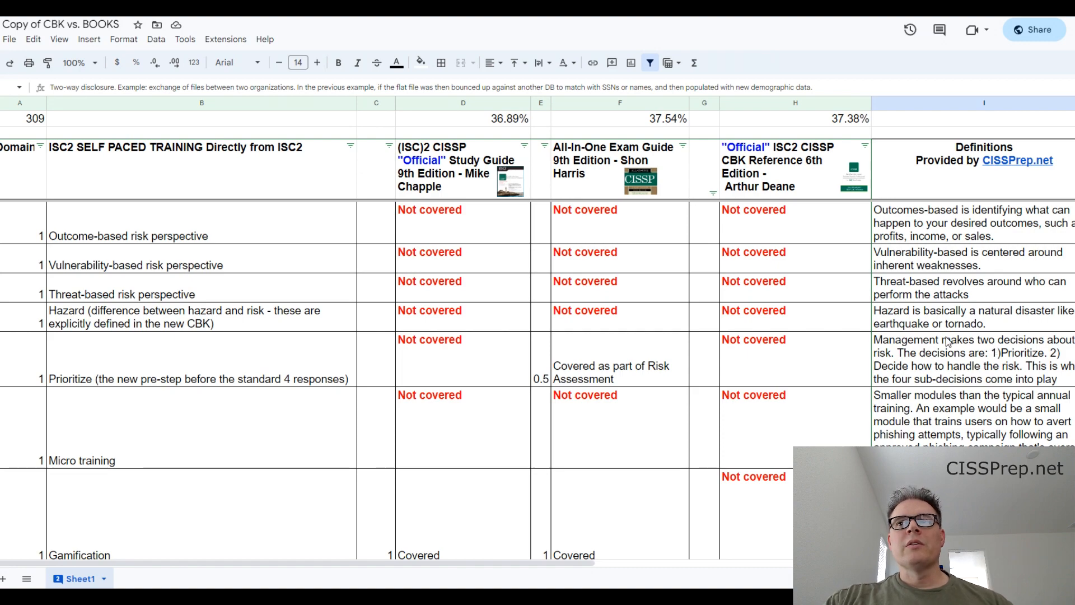
scroll("down", 3)
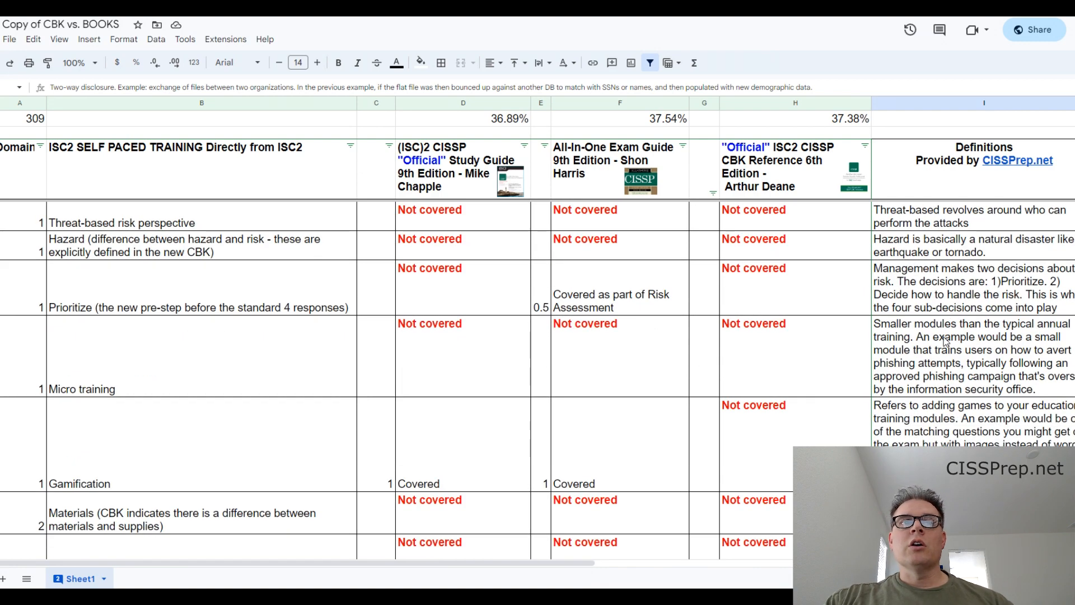
scroll("down", 3)
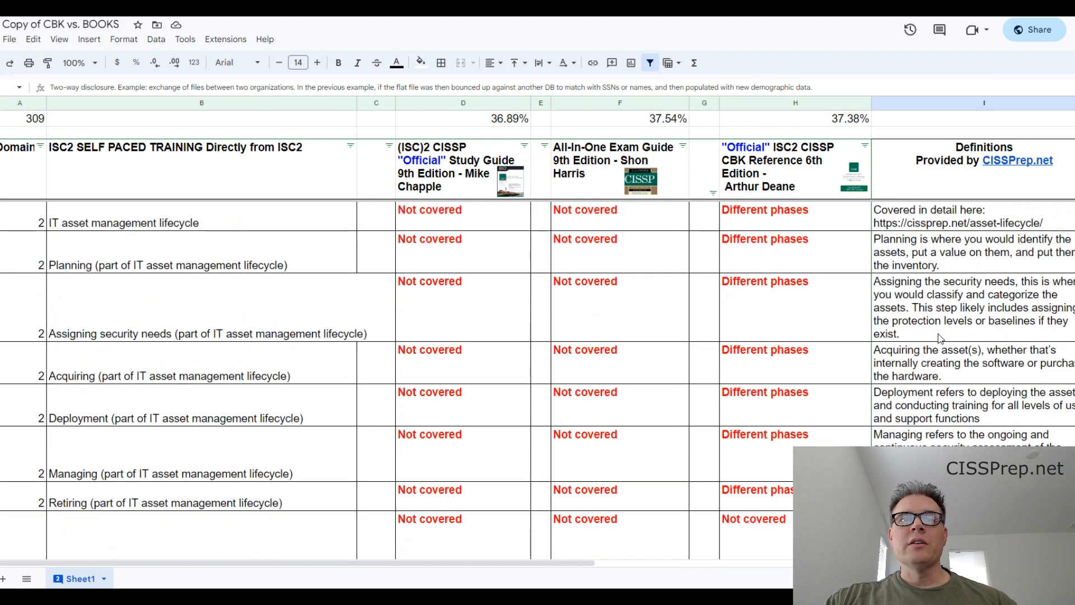
mouse_move(621, 343)
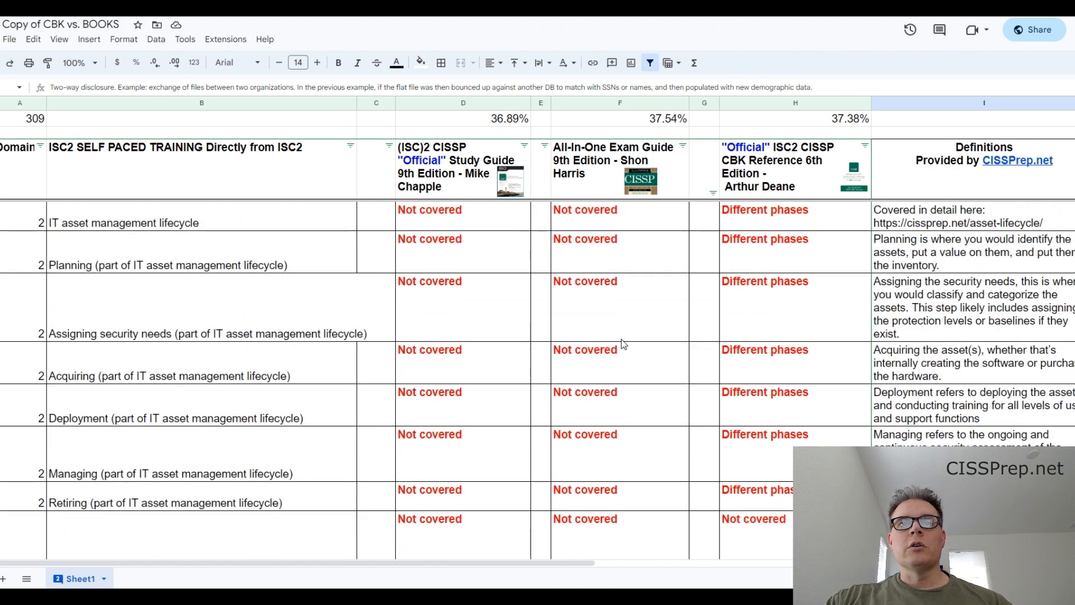
scroll("down", 3)
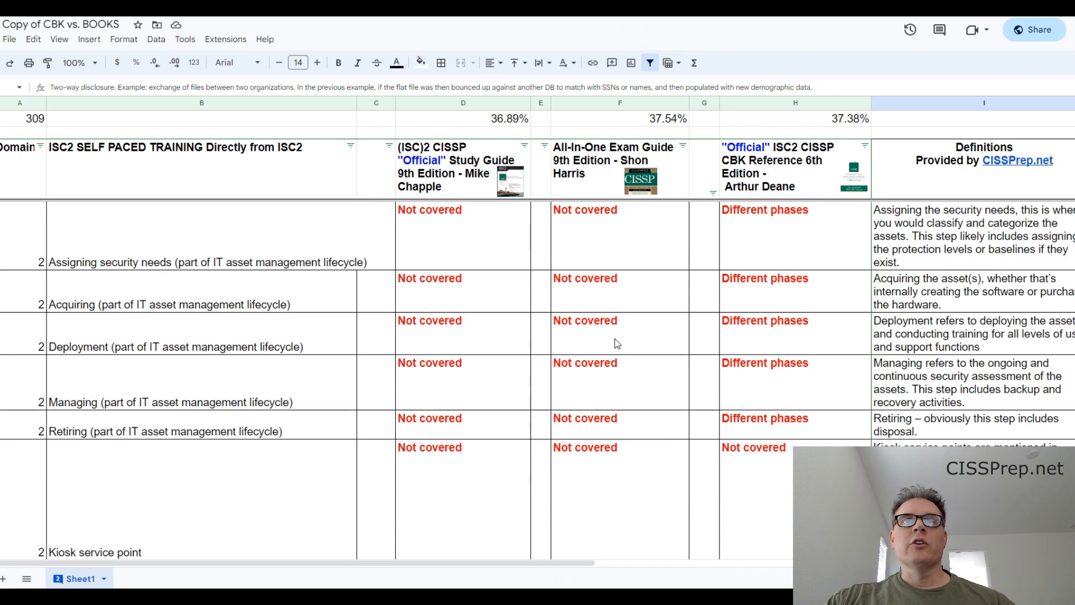
scroll("down", 3)
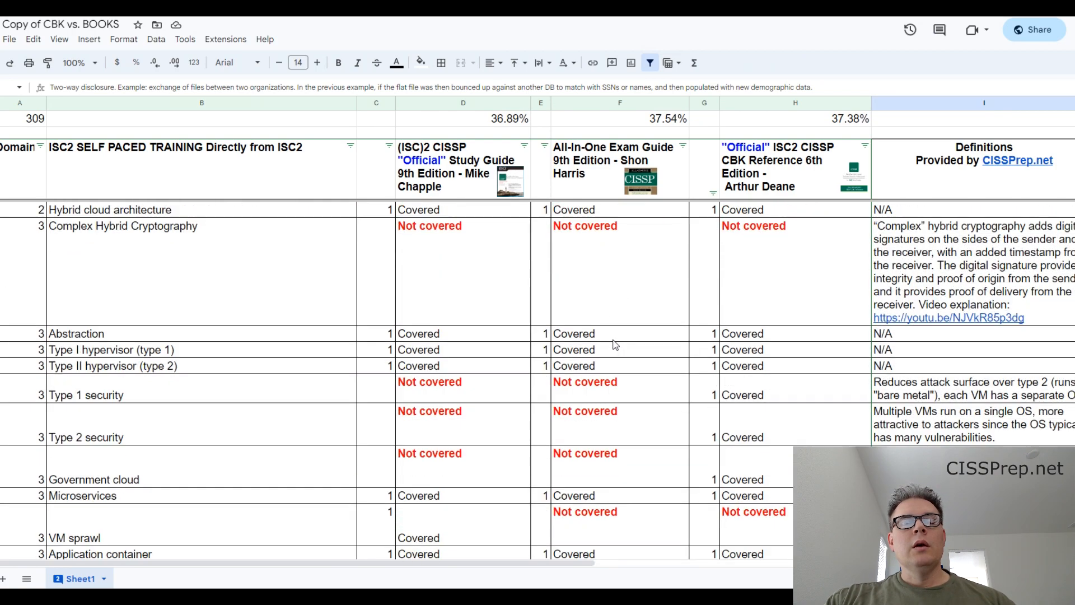
scroll("down", 3)
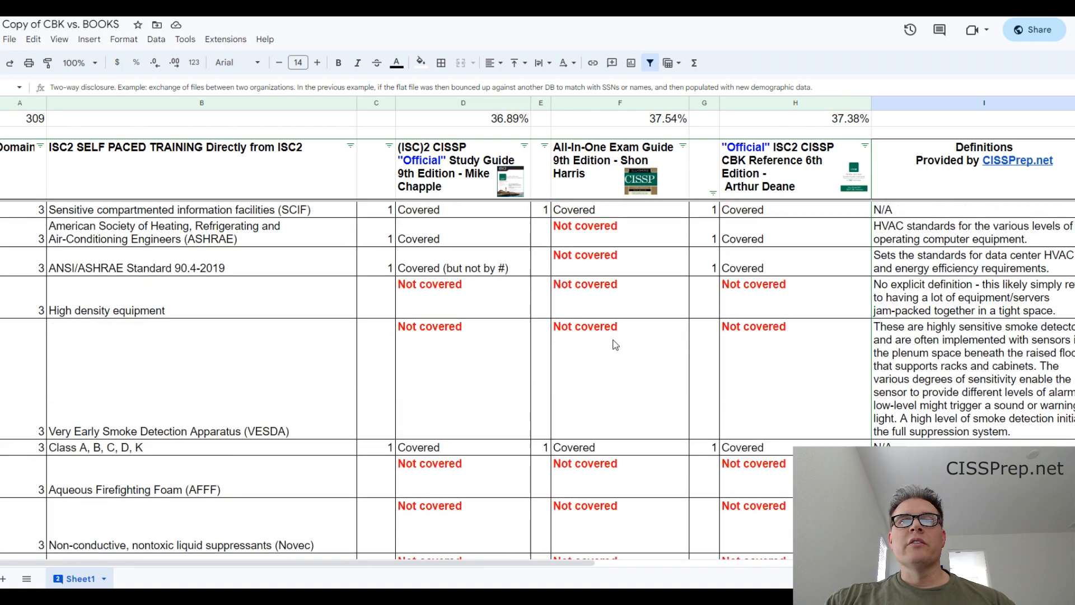
scroll("down", 3)
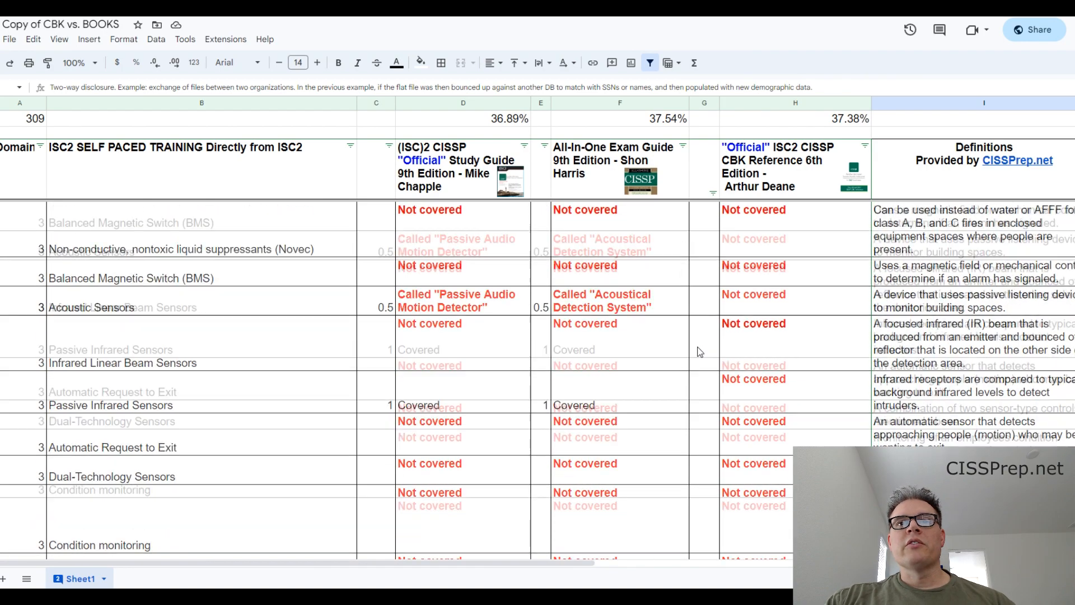
scroll("down", 3)
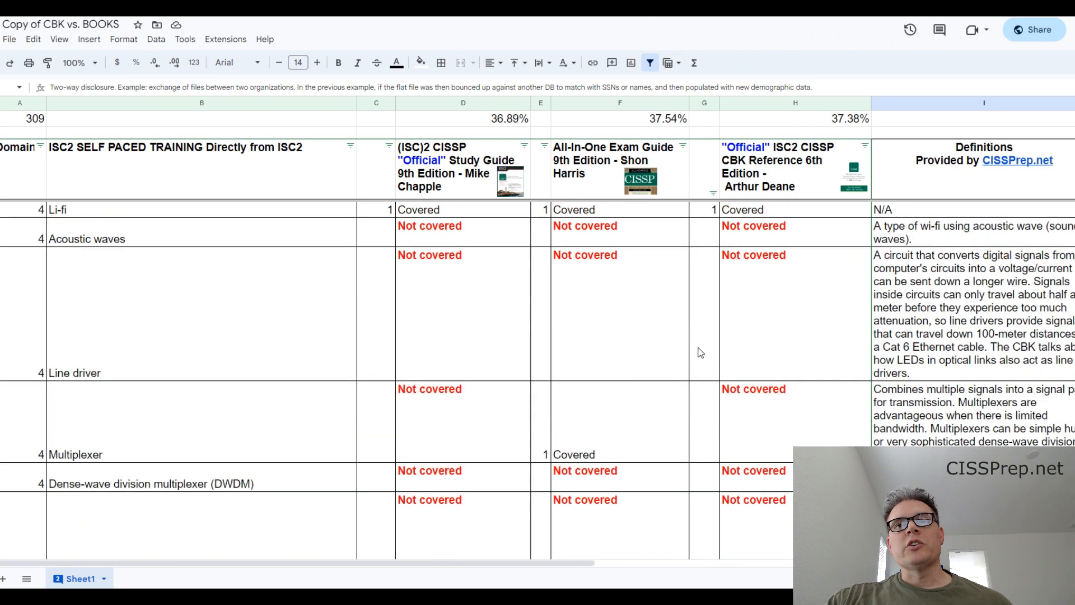
scroll("down", 3)
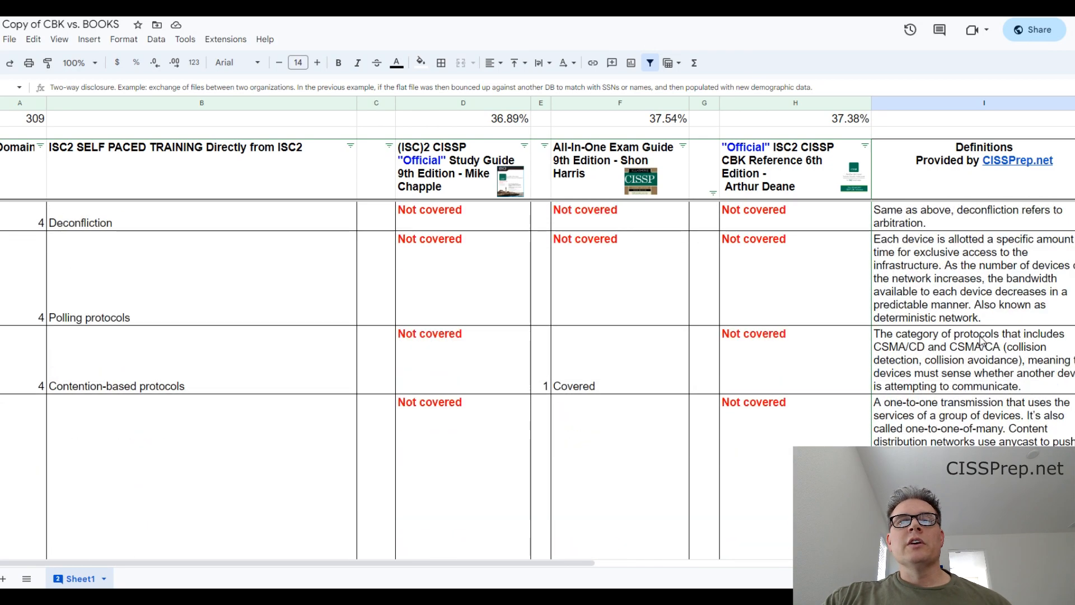
scroll("down", 3)
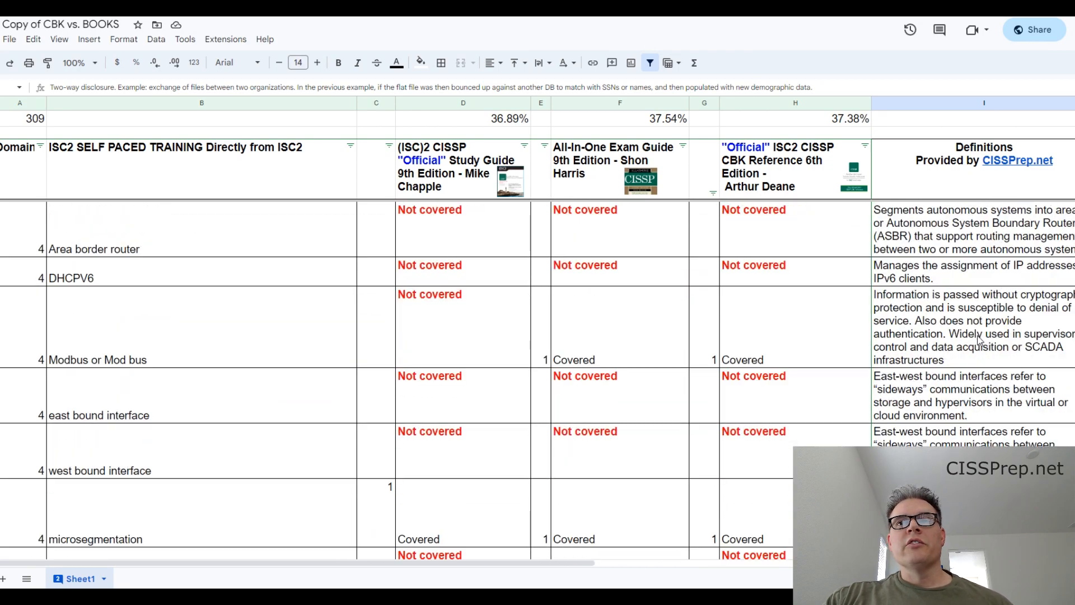
scroll("down", 3)
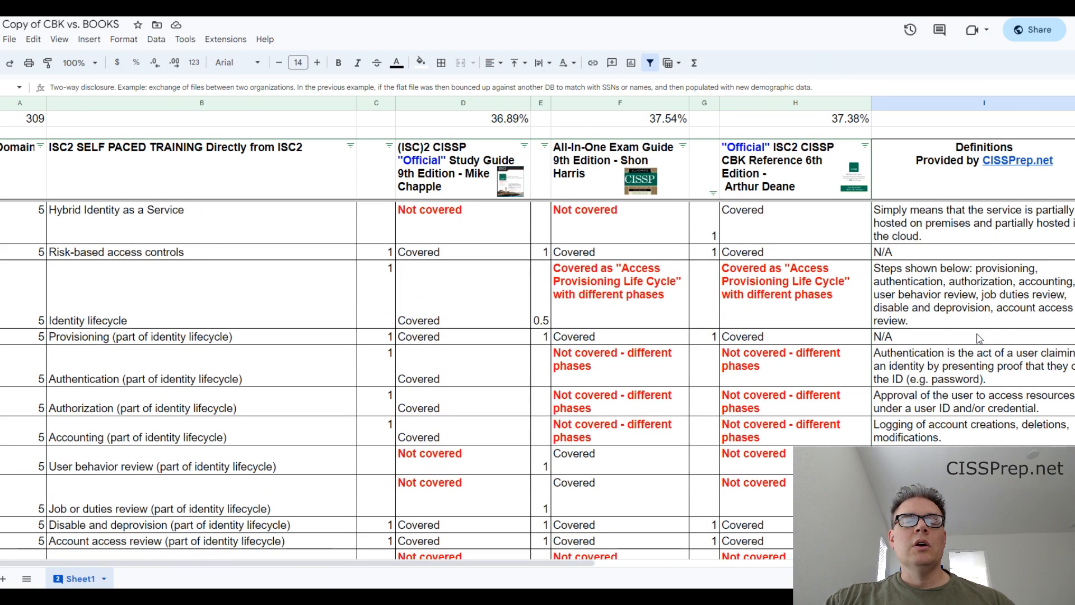
scroll("down", 3)
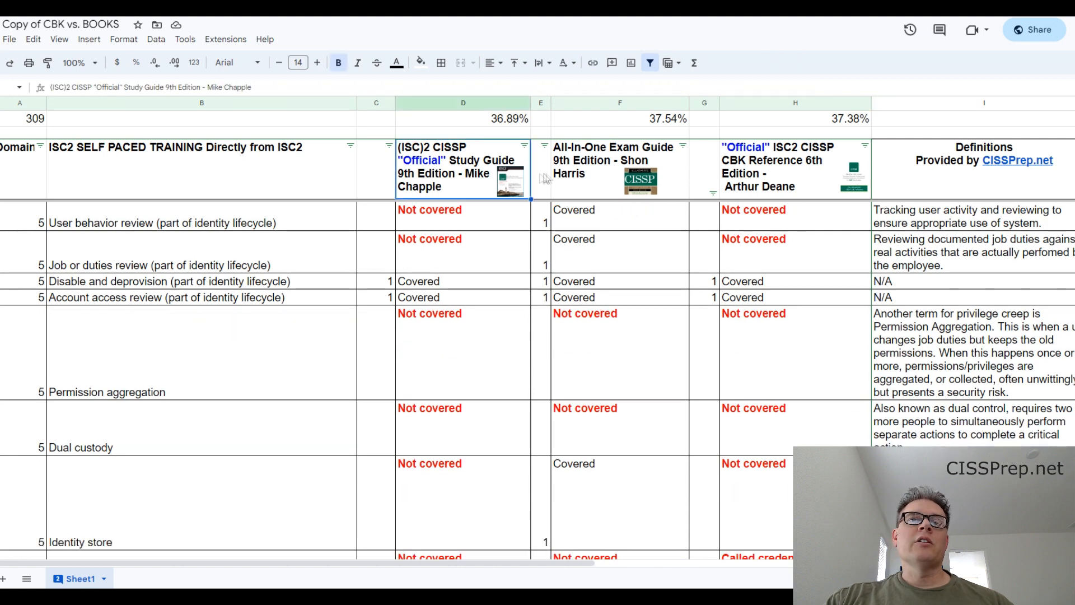
left_click(795, 168)
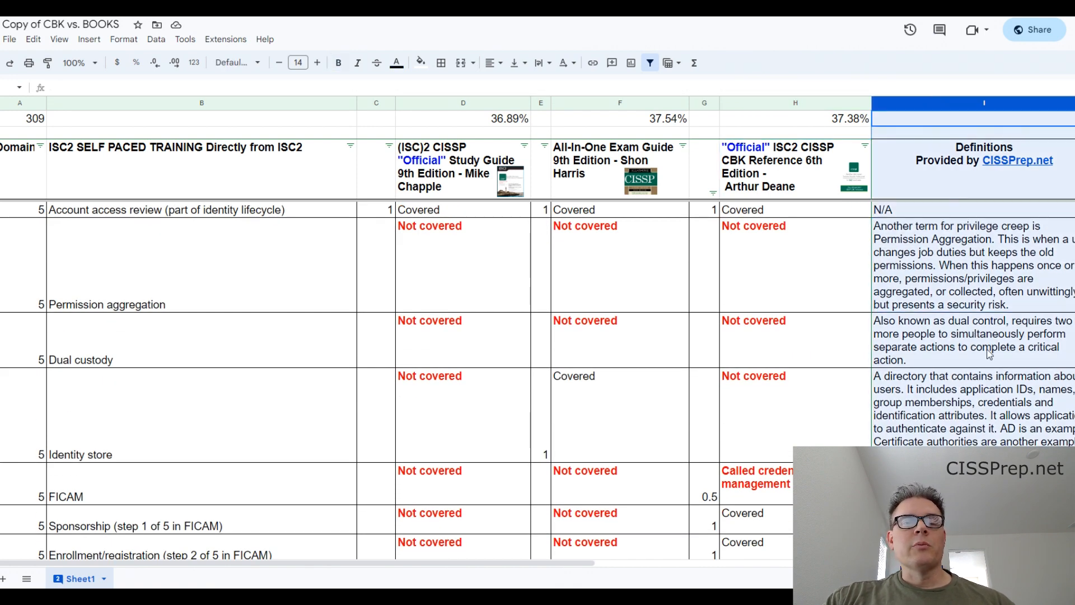
scroll("down", 3)
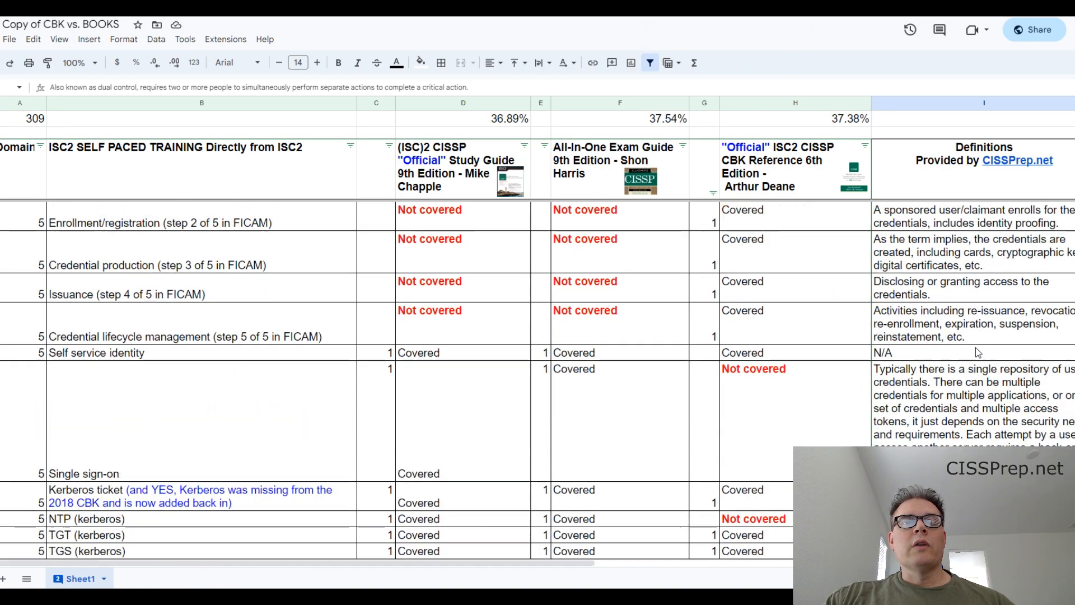
scroll("down", 3)
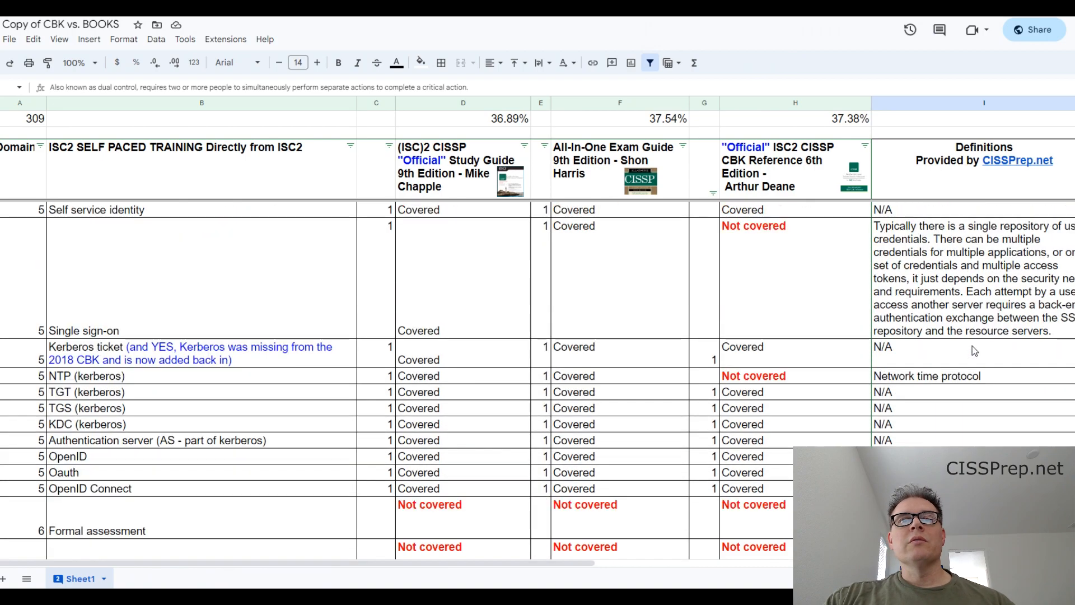
scroll("down", 3)
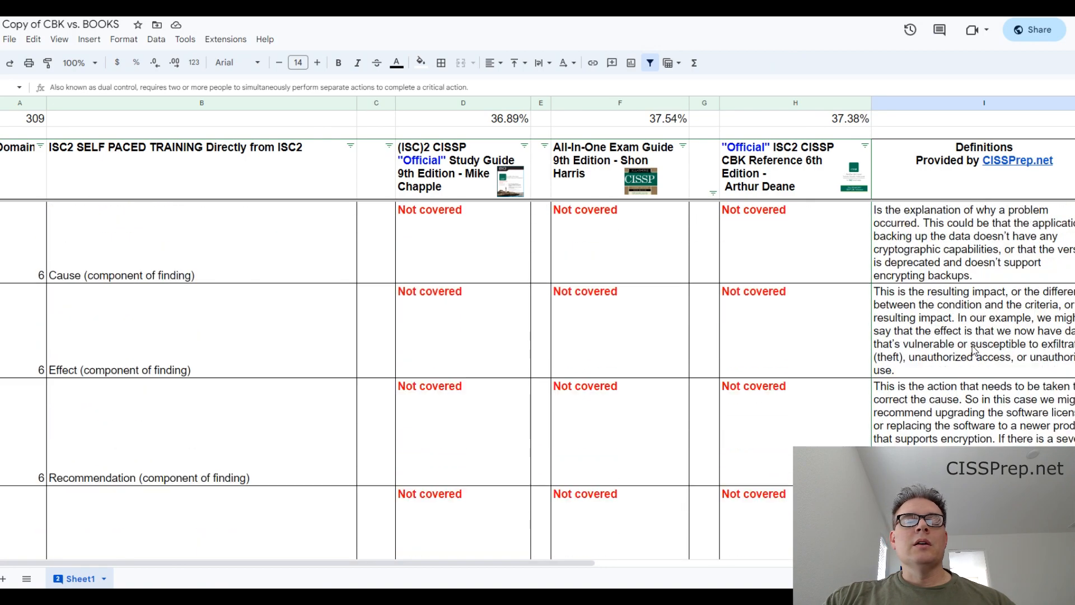
scroll("down", 3)
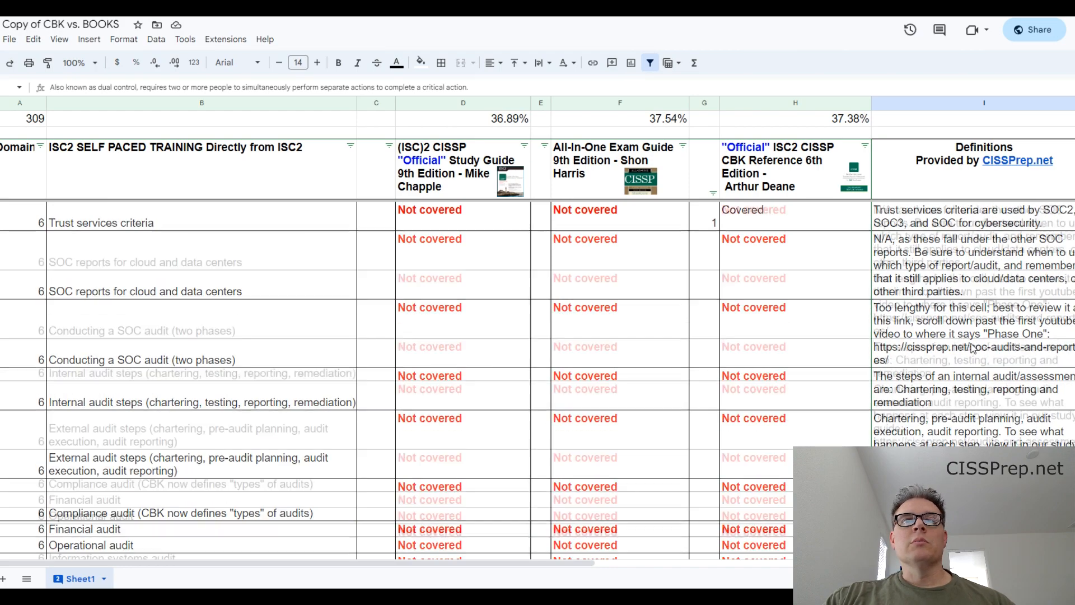
scroll("down", 3)
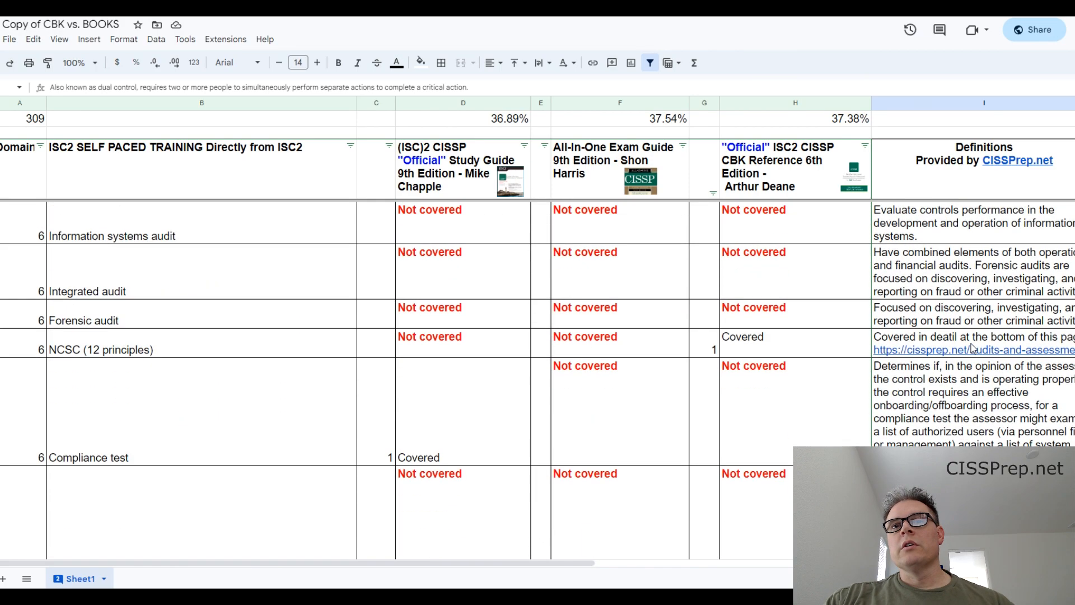
scroll("down", 3)
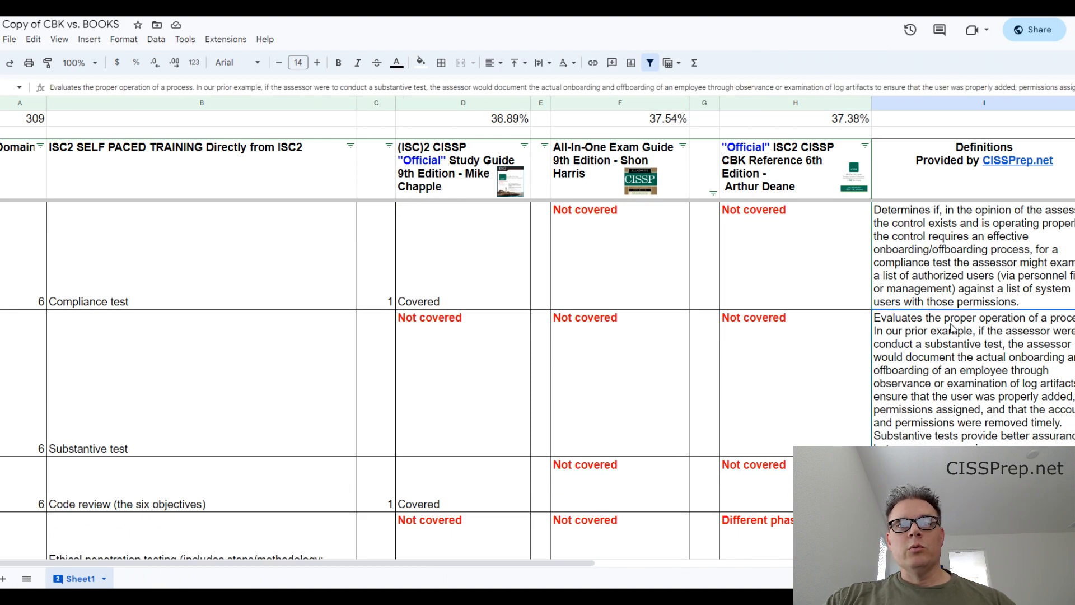
scroll("down", 3)
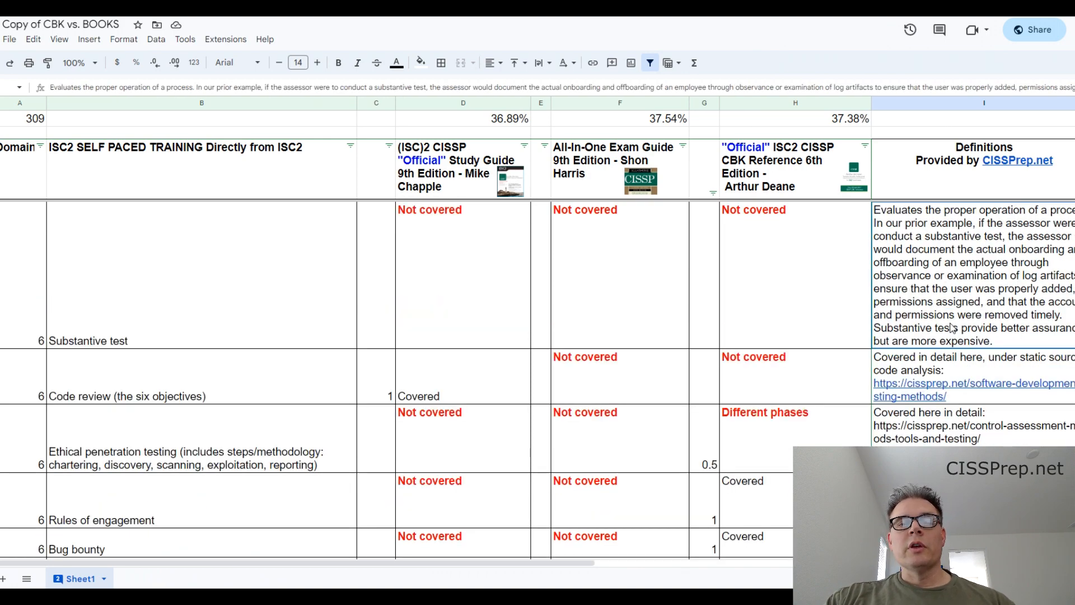
scroll("down", 3)
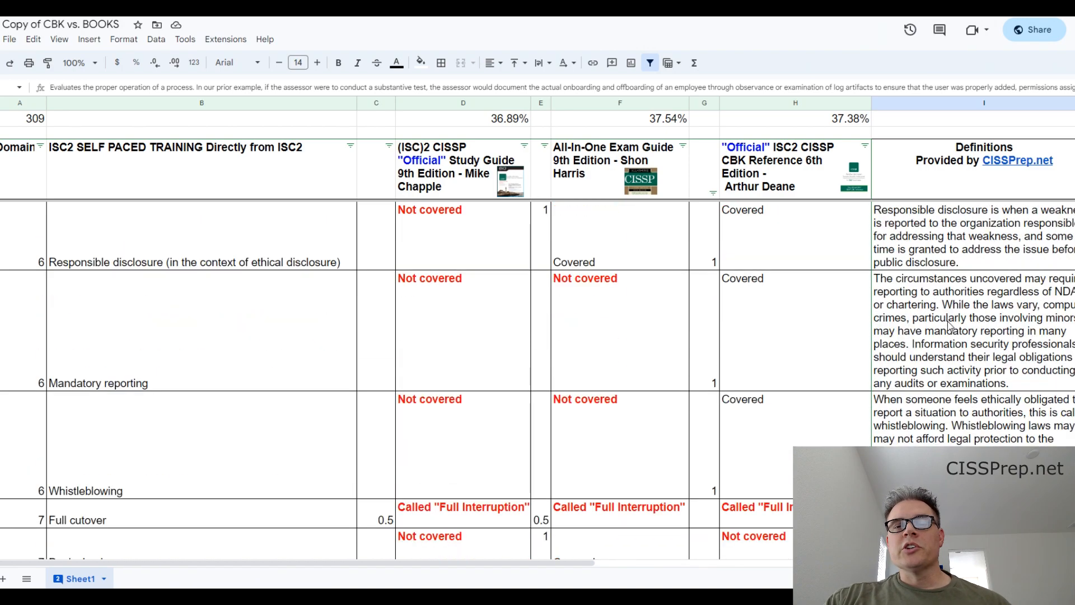
scroll("down", 3)
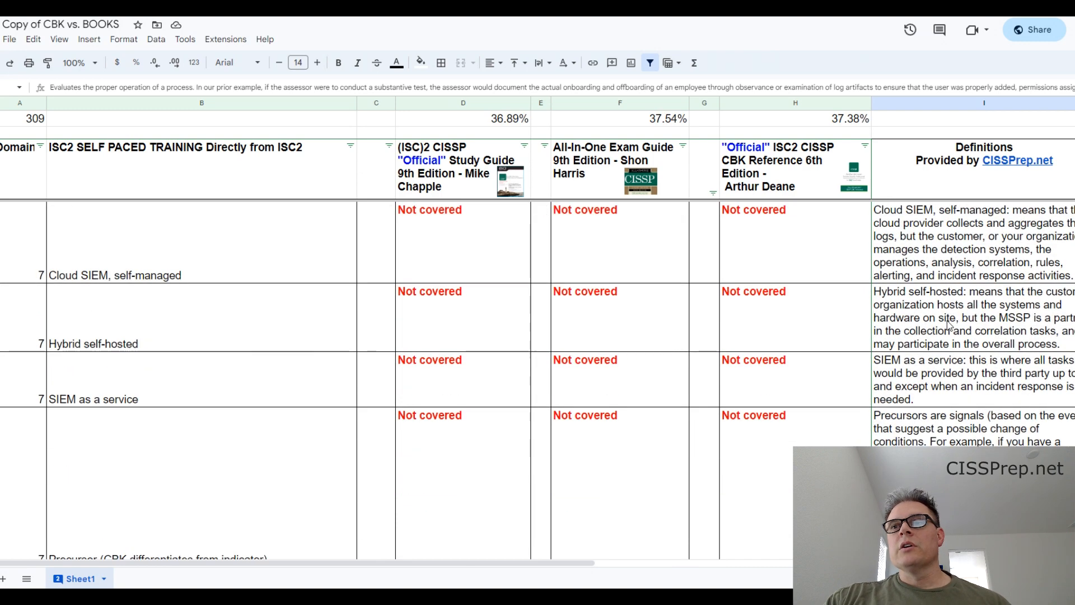
left_click(960, 318)
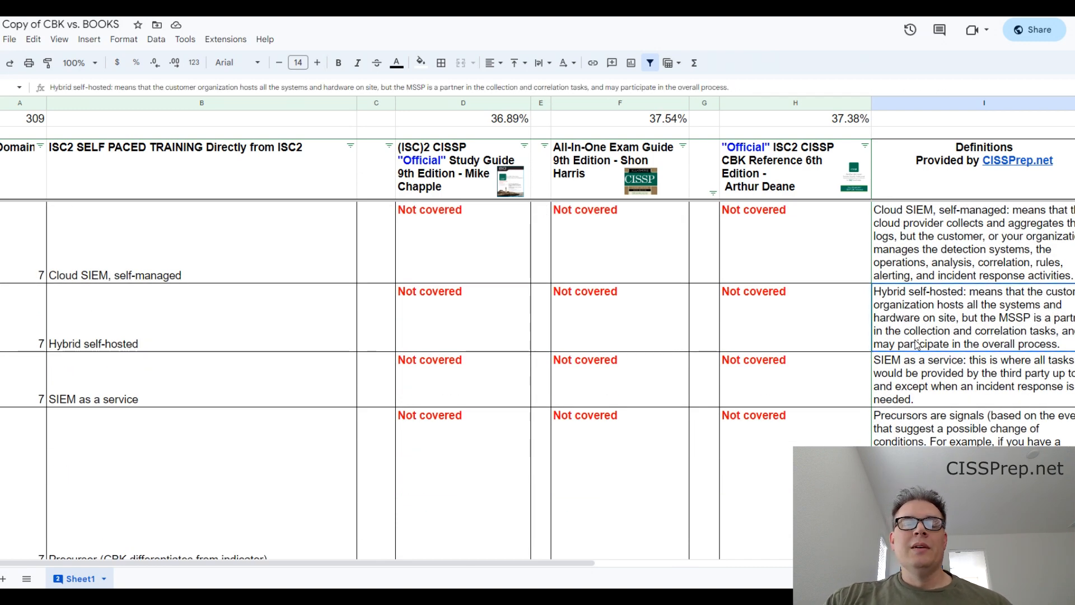
scroll("down", 3)
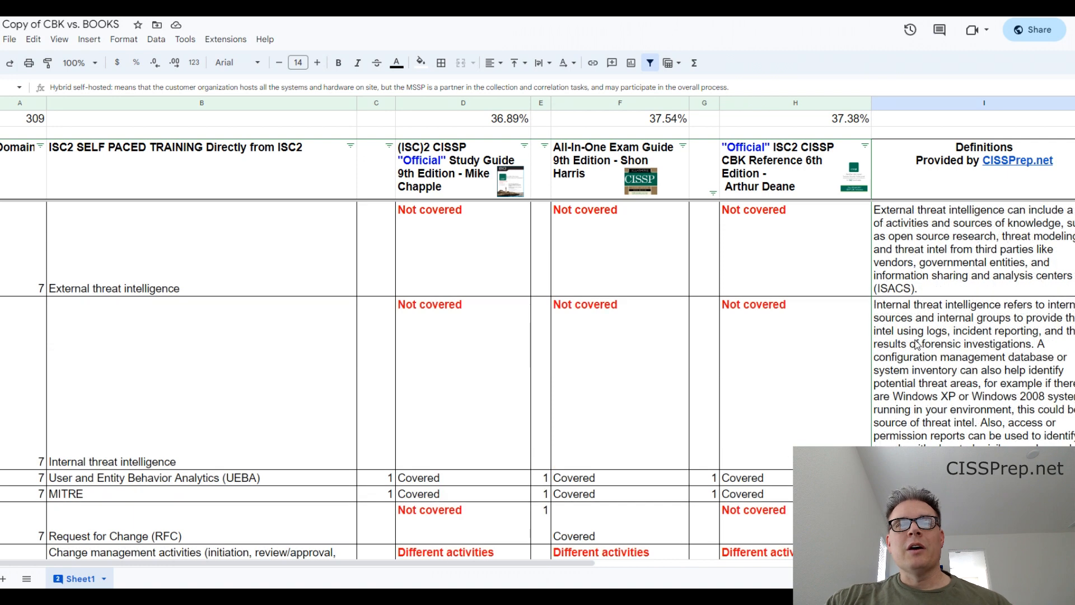
scroll("down", 3)
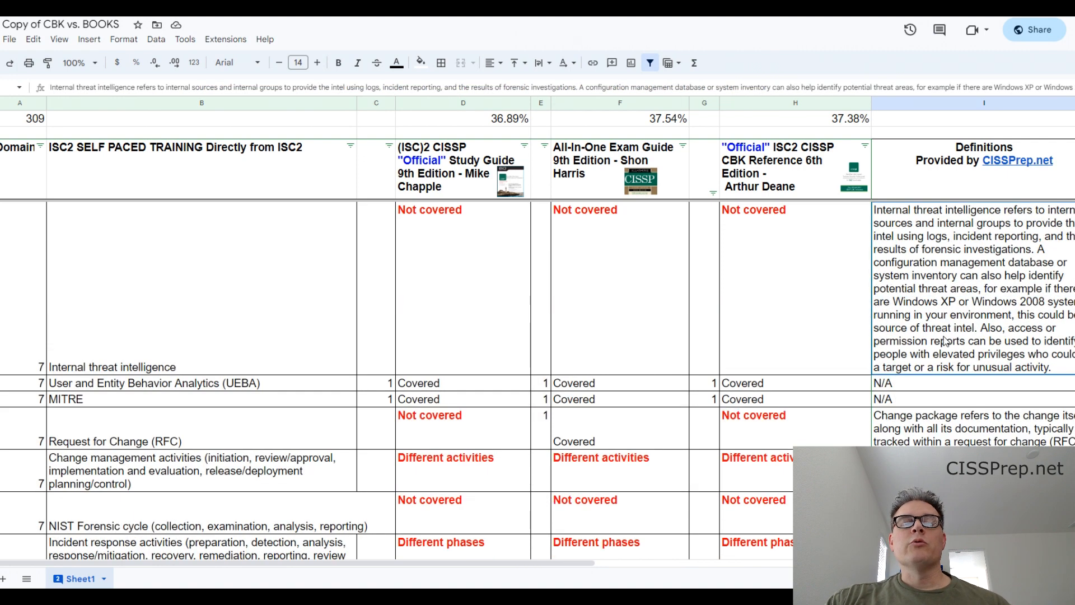
mouse_move(924, 440)
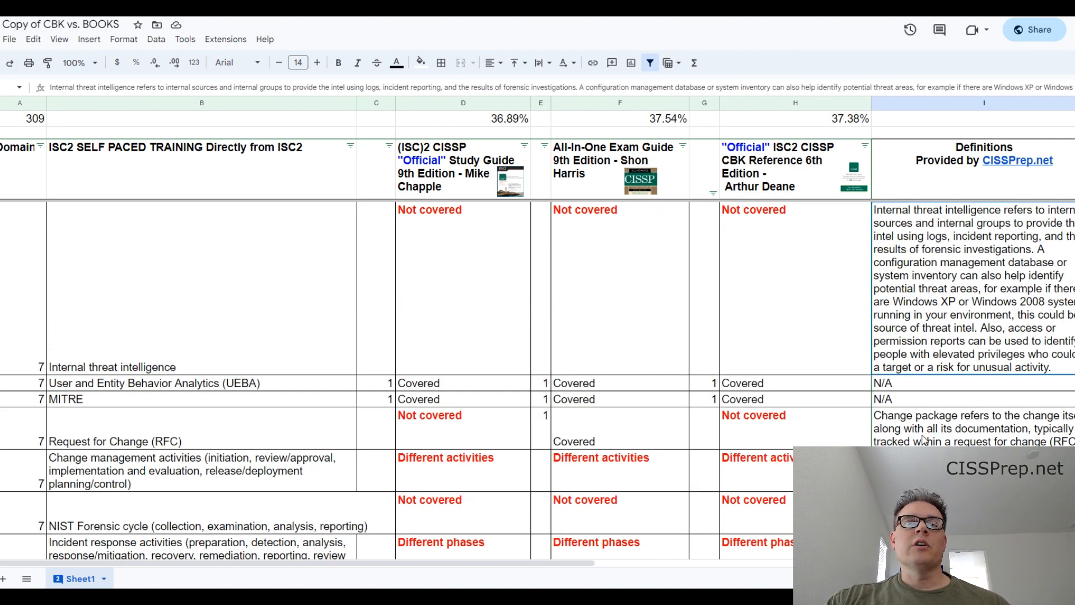
scroll("down", 3)
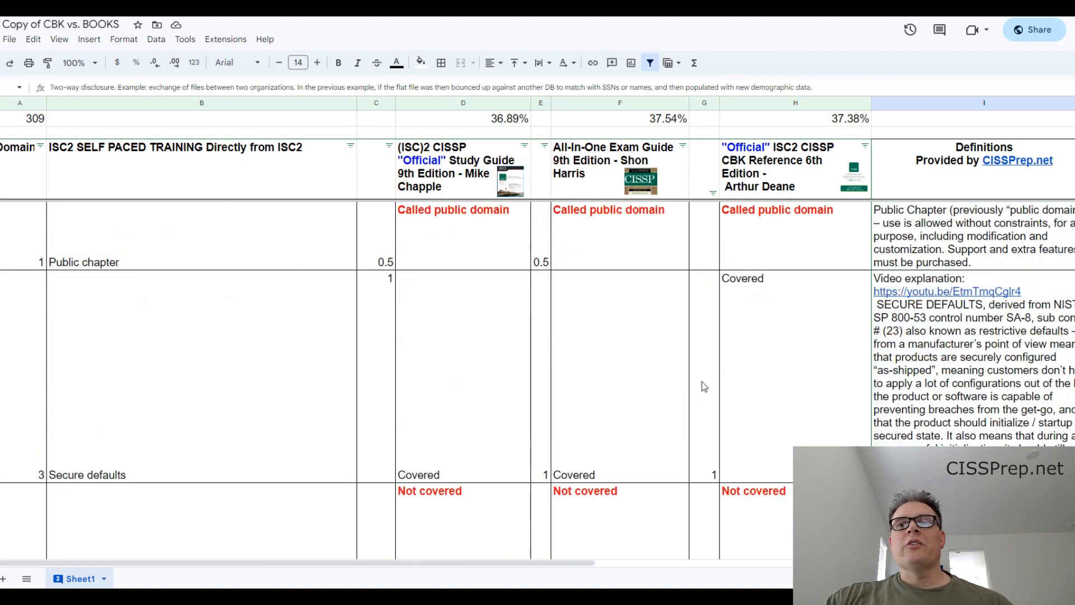
scroll("down", 3)
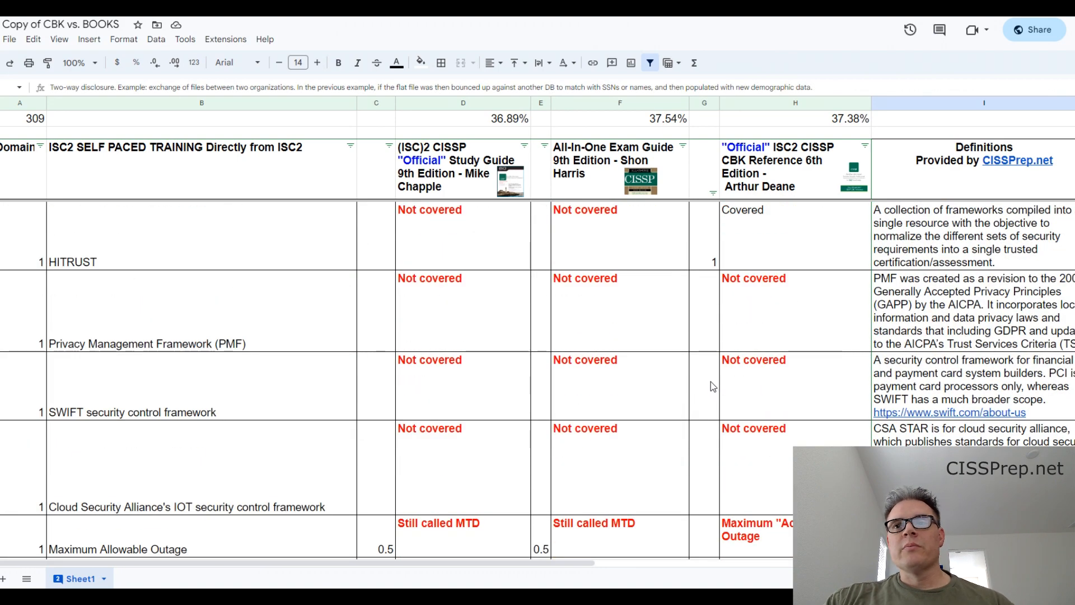
scroll("down", 3)
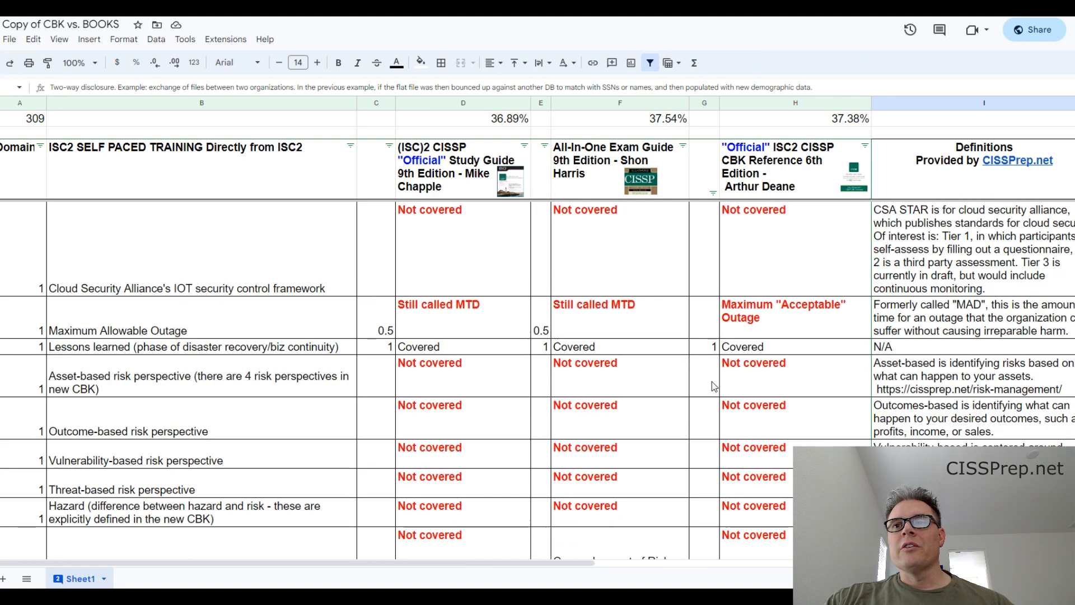
scroll("down", 3)
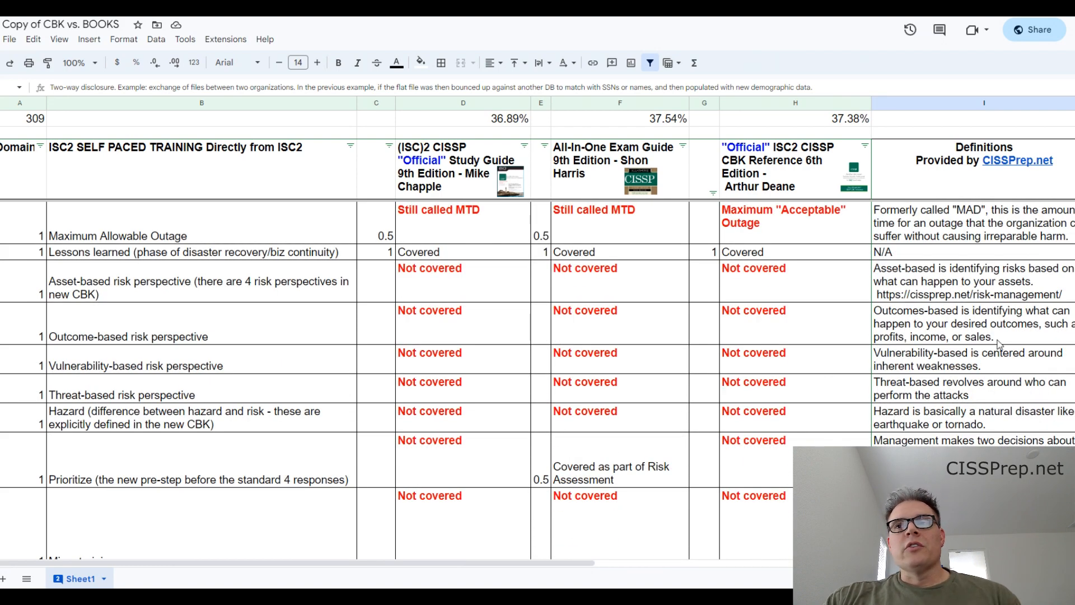
scroll("down", 3)
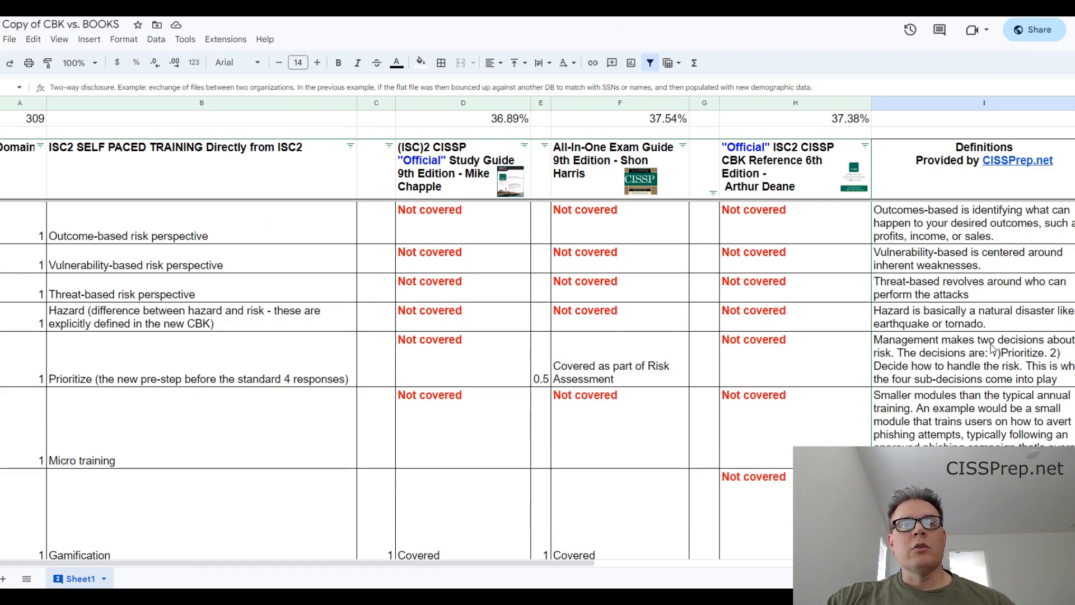
scroll("down", 3)
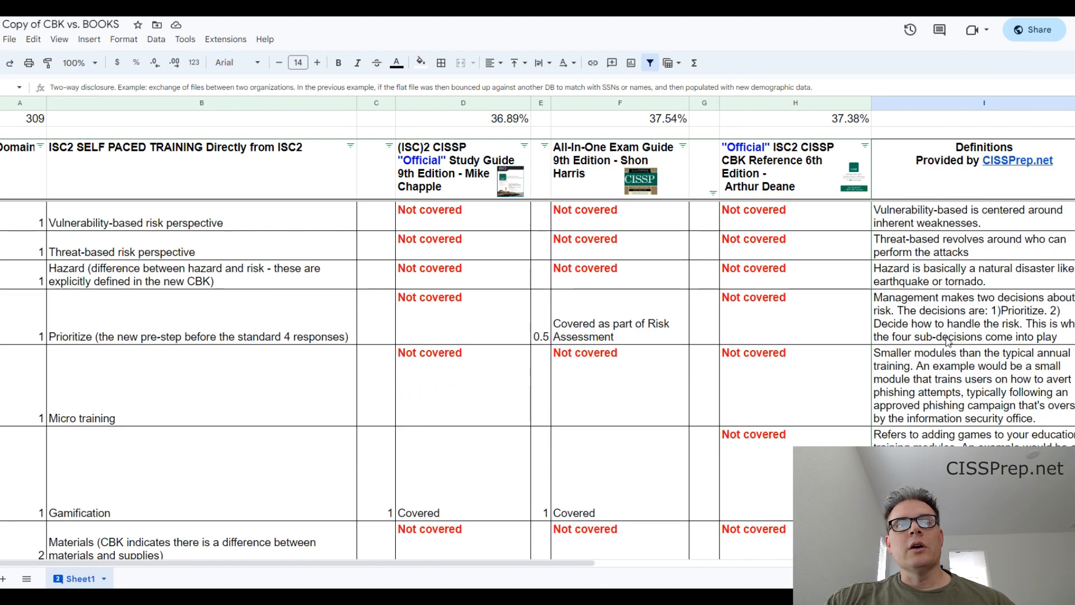